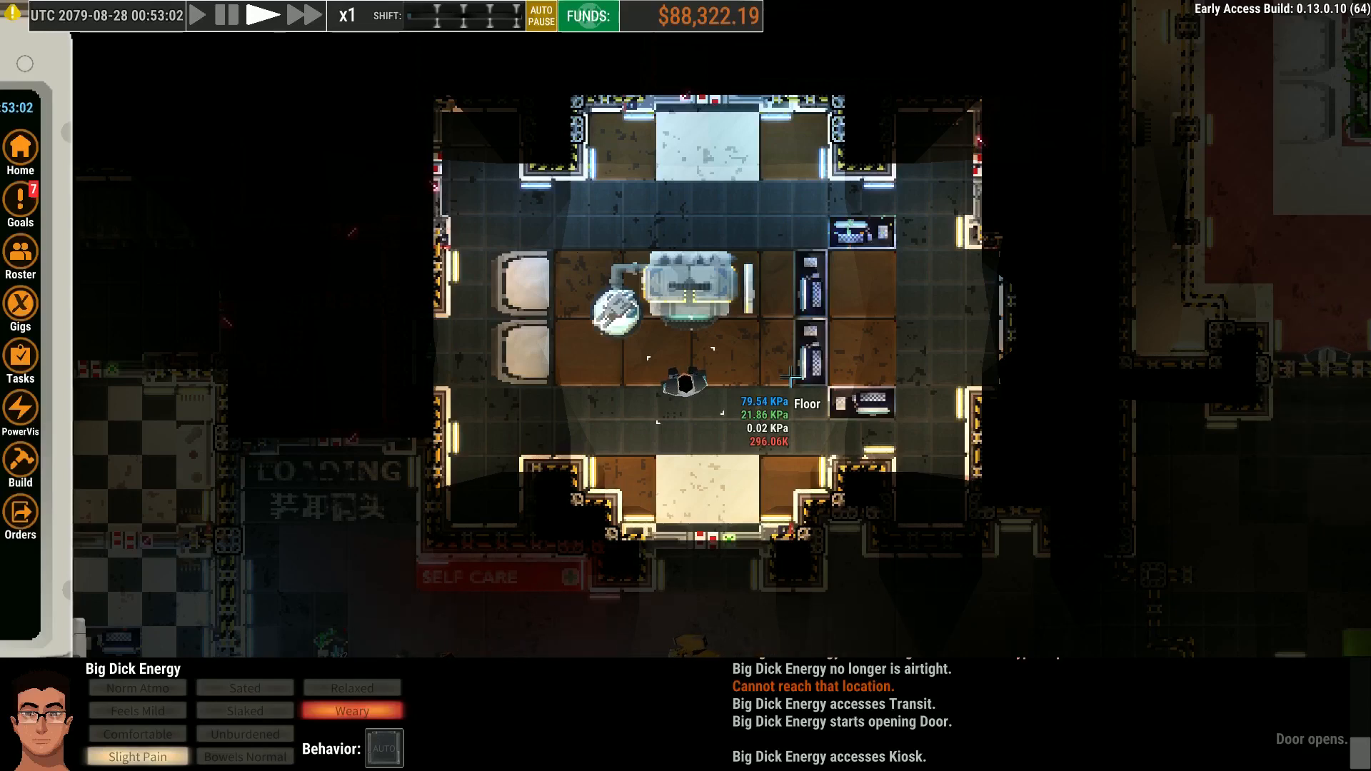
{"action": "mouse_move", "coordinate": [935, 314]}
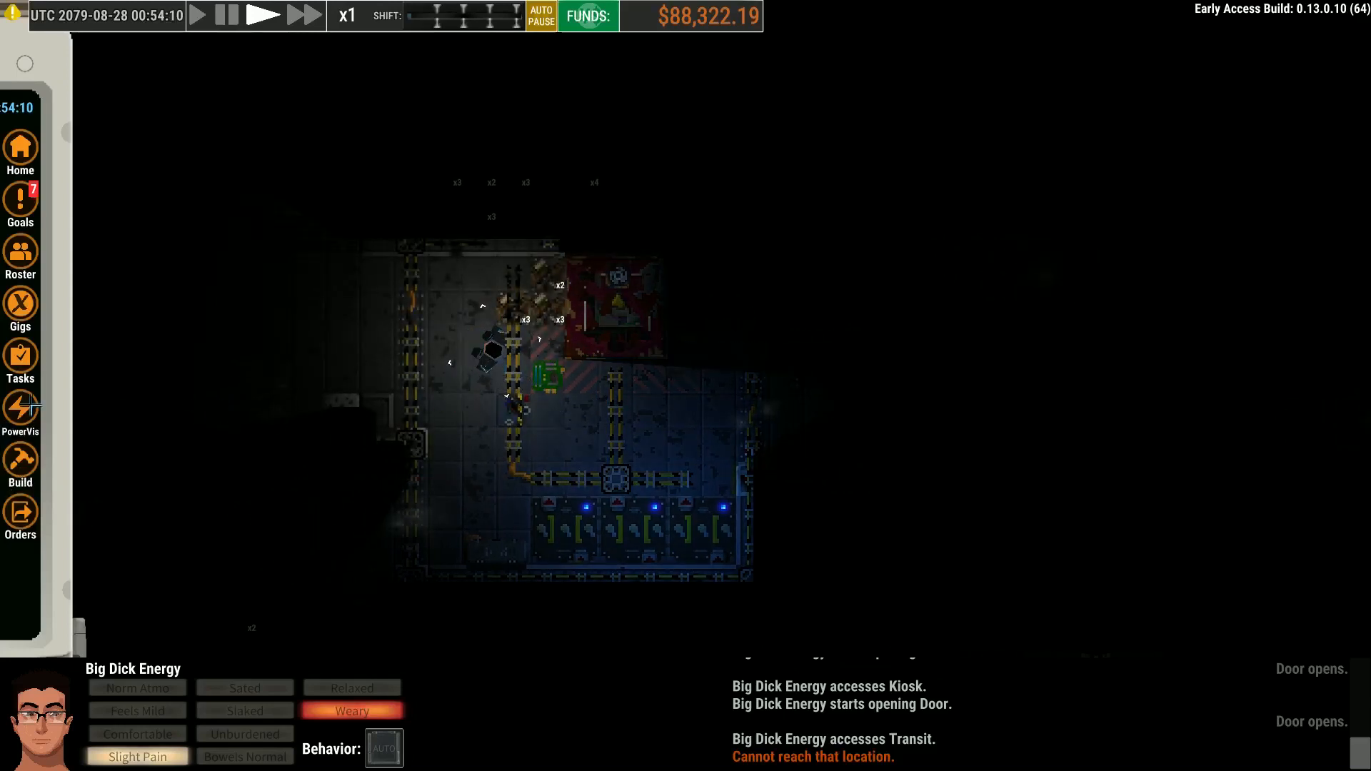
Show the power overlay and order a conduit installed next to the switch
{"action": "left_click", "coordinate": [20, 411]}
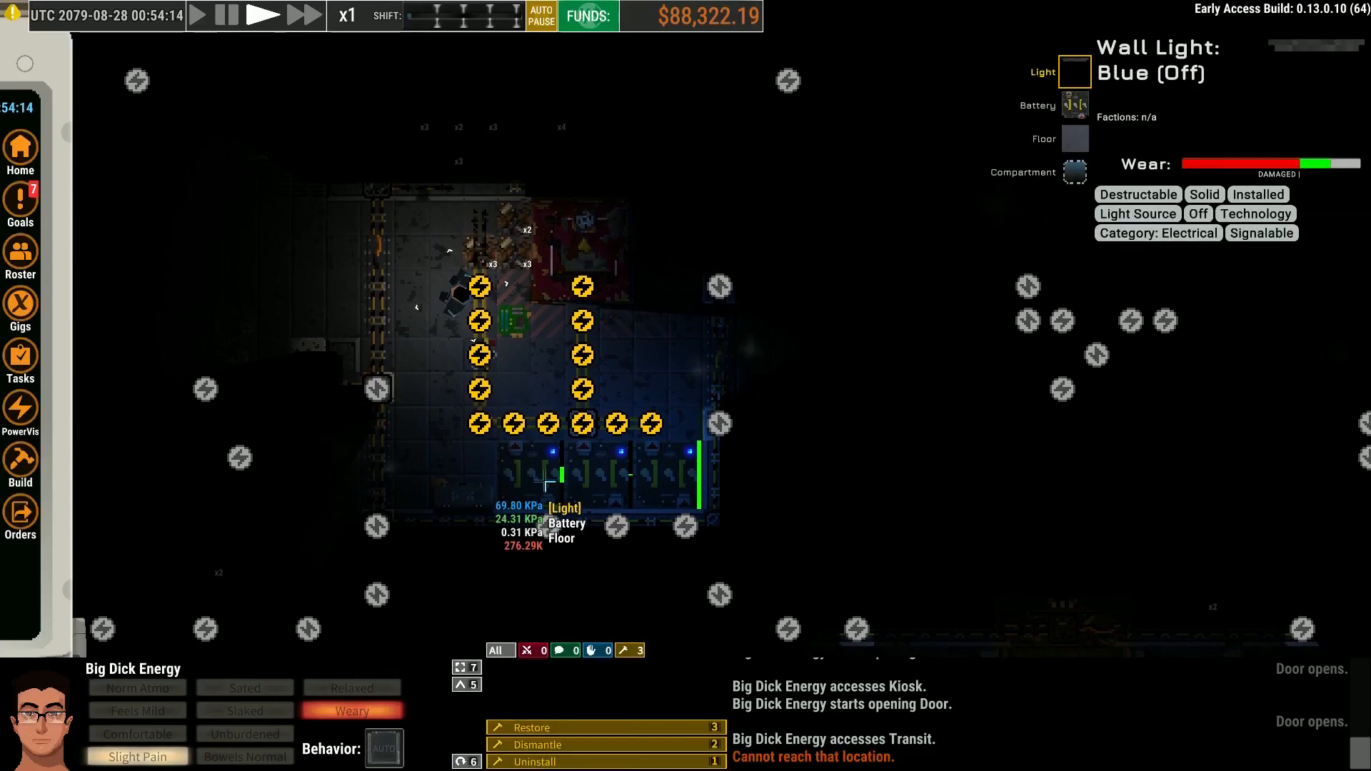
{"action": "left_click", "coordinate": [597, 470]}
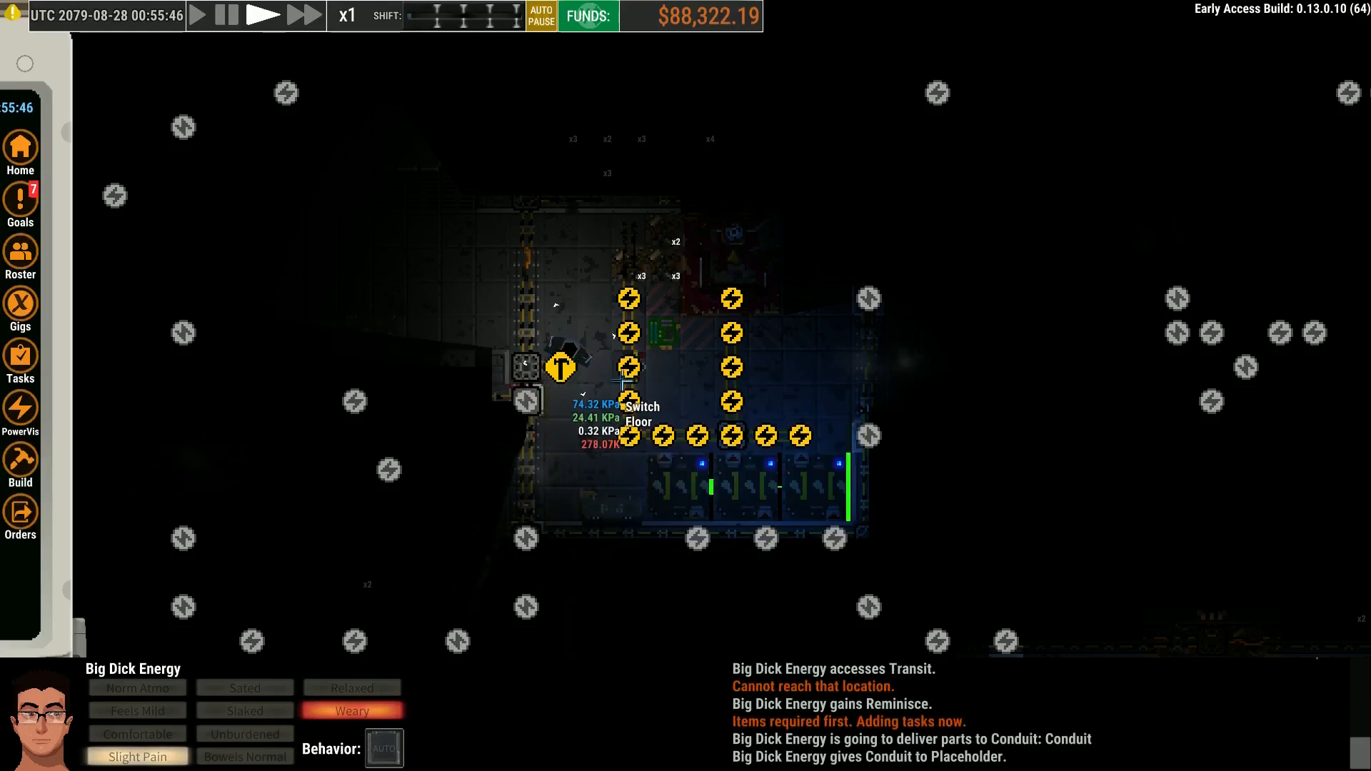
Check the Install Conduit task, then have the crew member sit at the Nav Station
{"action": "left_click", "coordinate": [305, 16]}
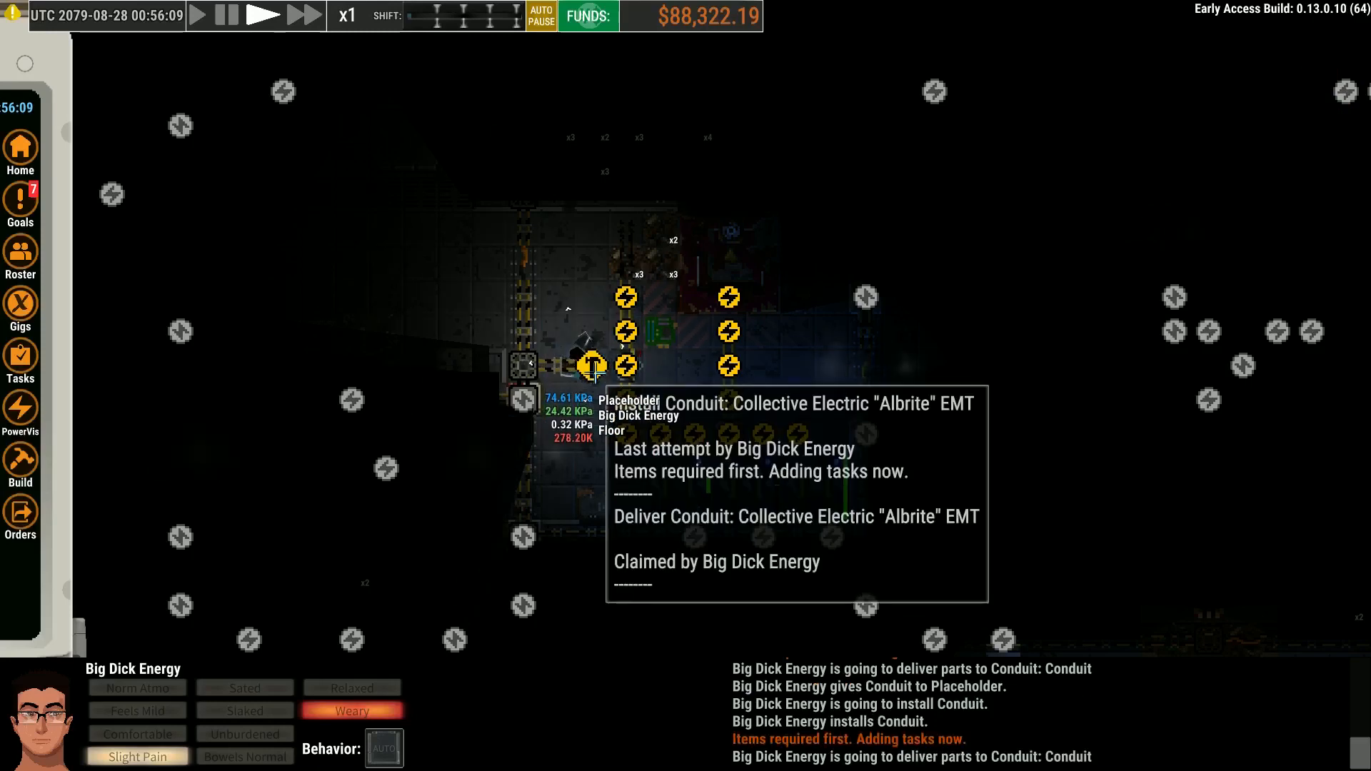
{"action": "left_click", "coordinate": [304, 14]}
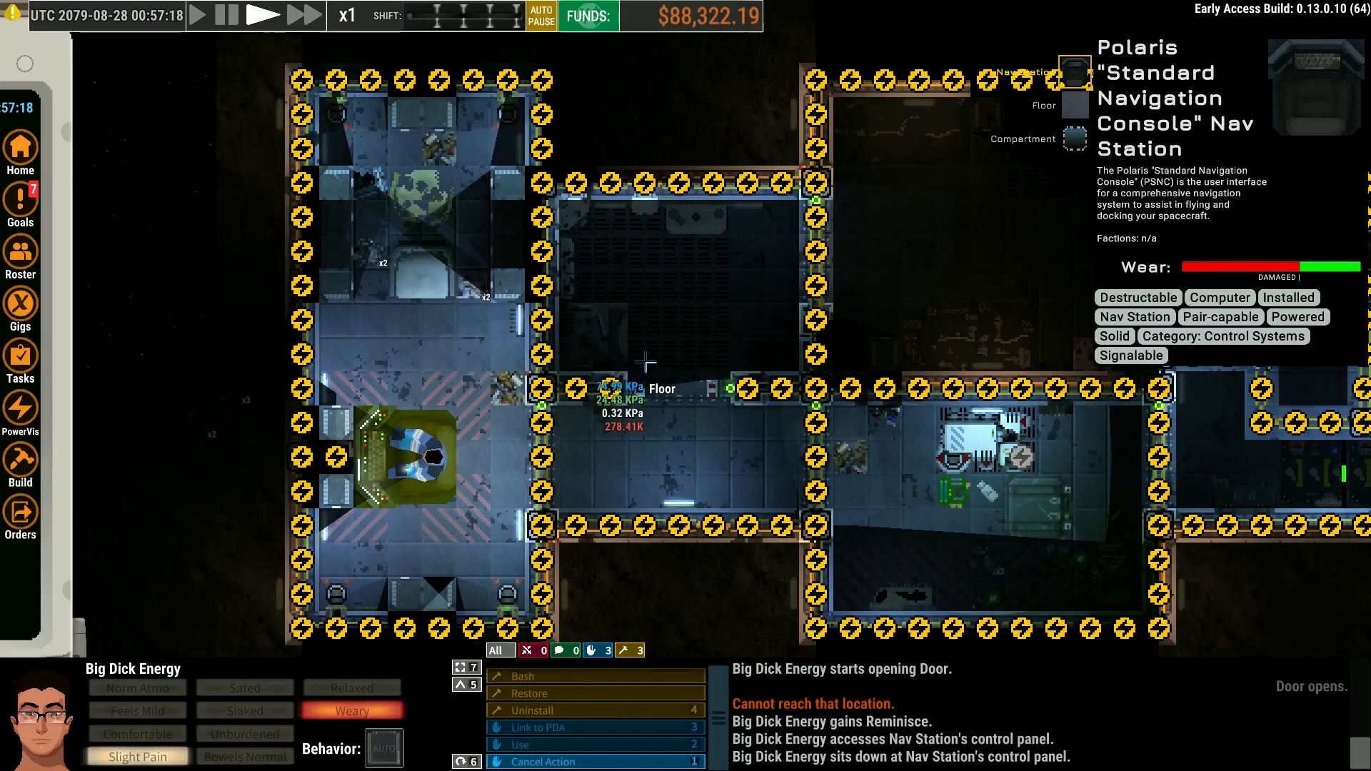
Use the Nav Station to open the Polaris MFD and Comms Control panel
{"action": "left_click", "coordinate": [519, 744]}
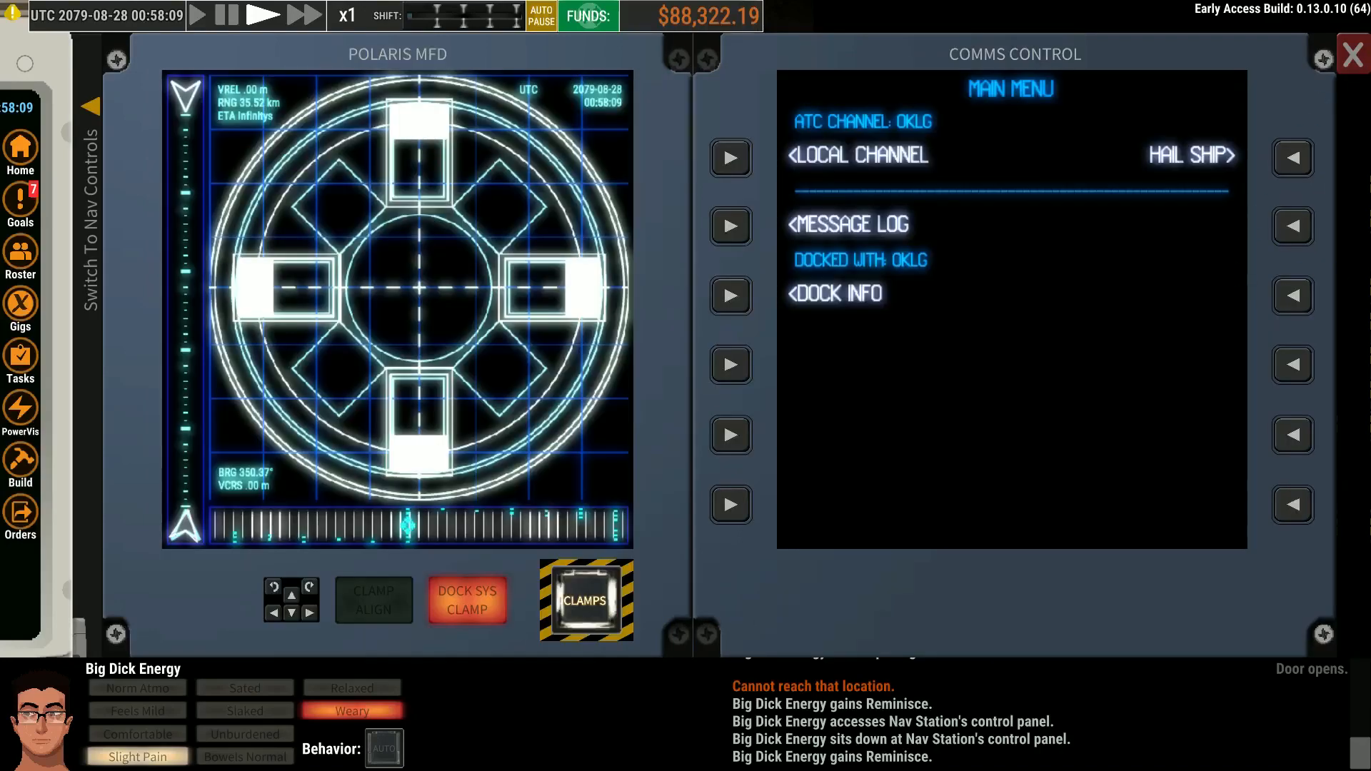
Close the Comms Control panel to return to the ship layout view
{"action": "left_click", "coordinate": [1352, 54]}
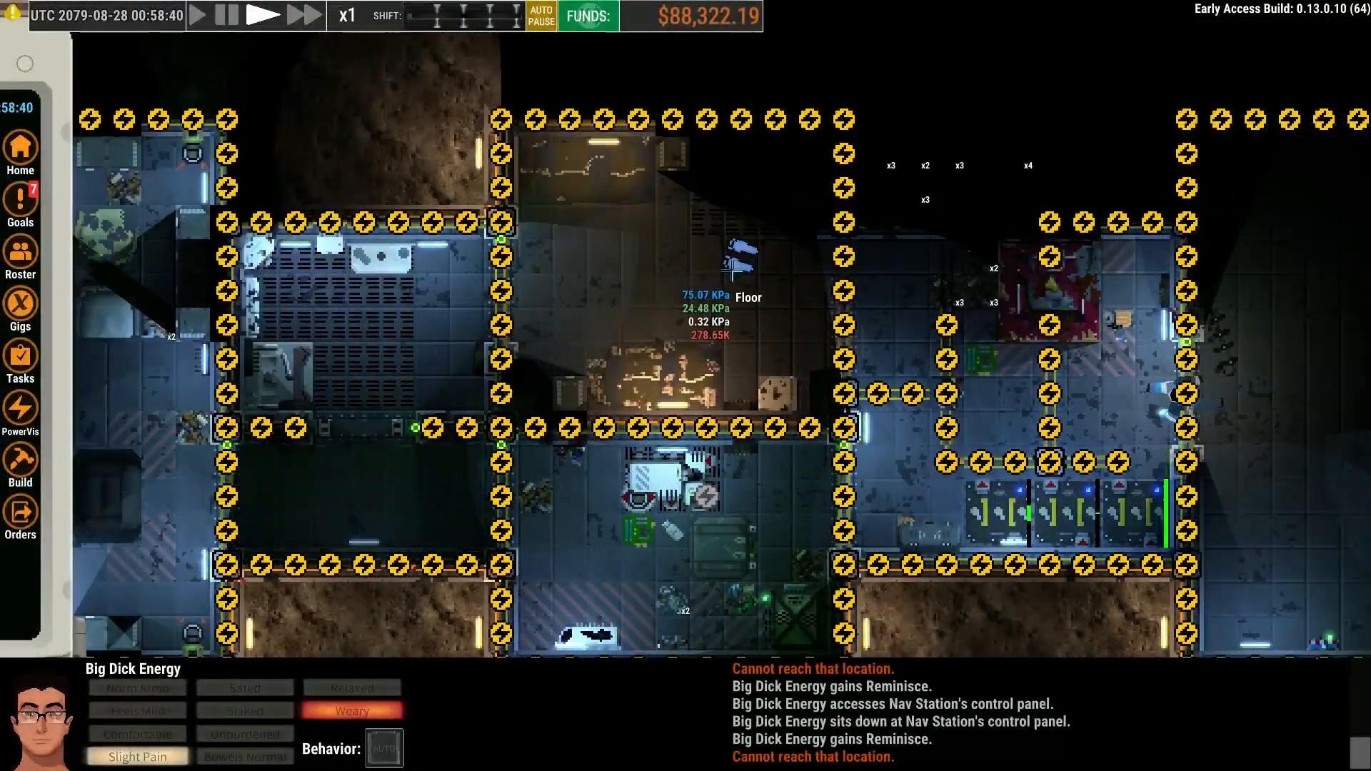
Reopen the Nav Station and show System Map V2.0 in the Nav Controls
{"action": "scroll", "scroll_direction": "right", "scroll_amount": 3}
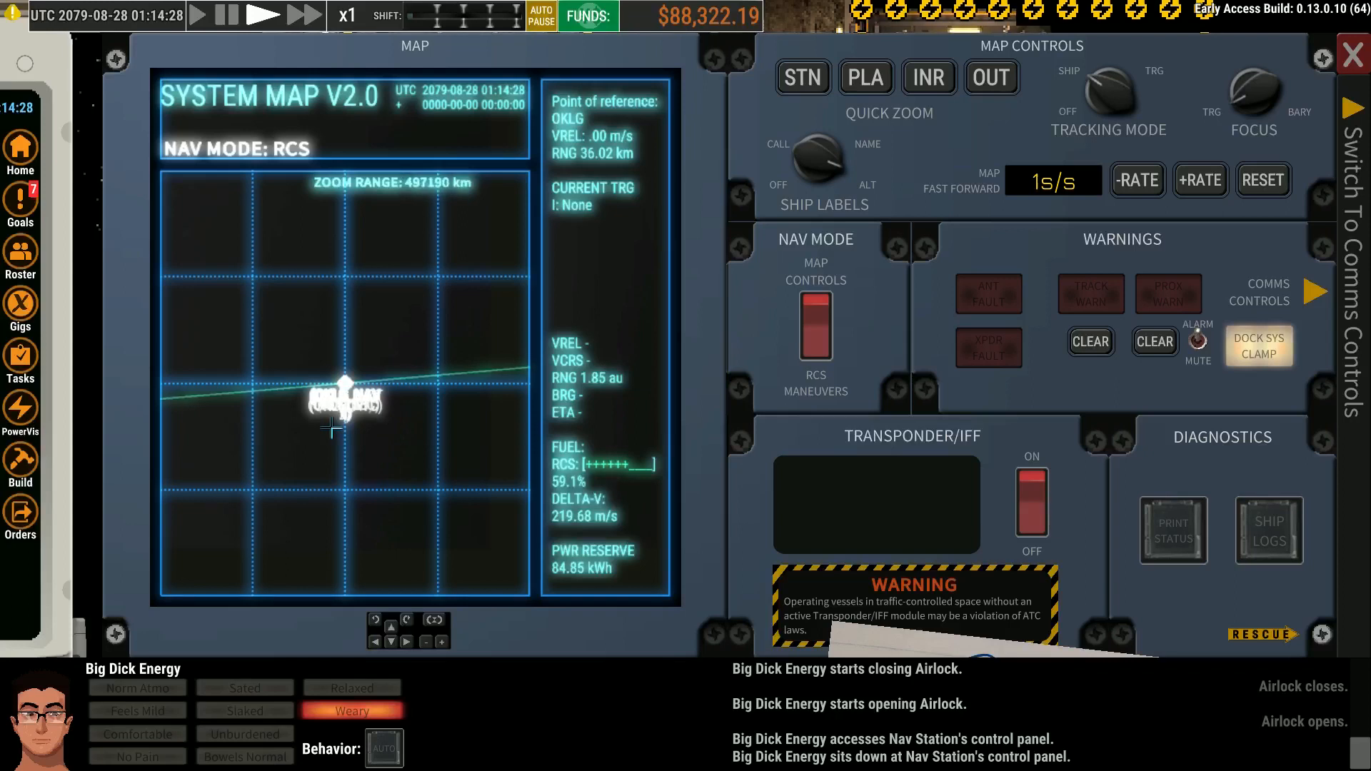
Quick-zoom the system map in to the local area around the nearby vessel
{"action": "left_click", "coordinate": [799, 77]}
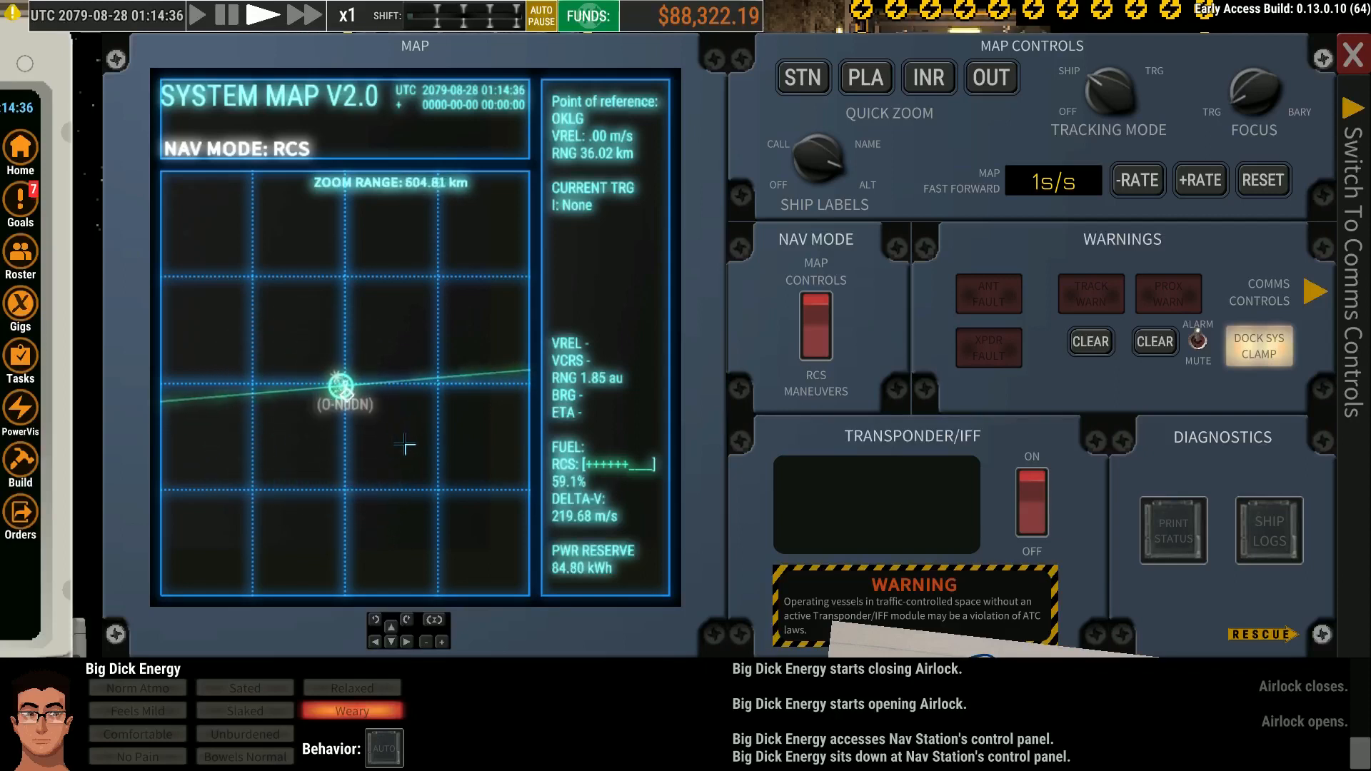
{"action": "left_click", "coordinate": [991, 77]}
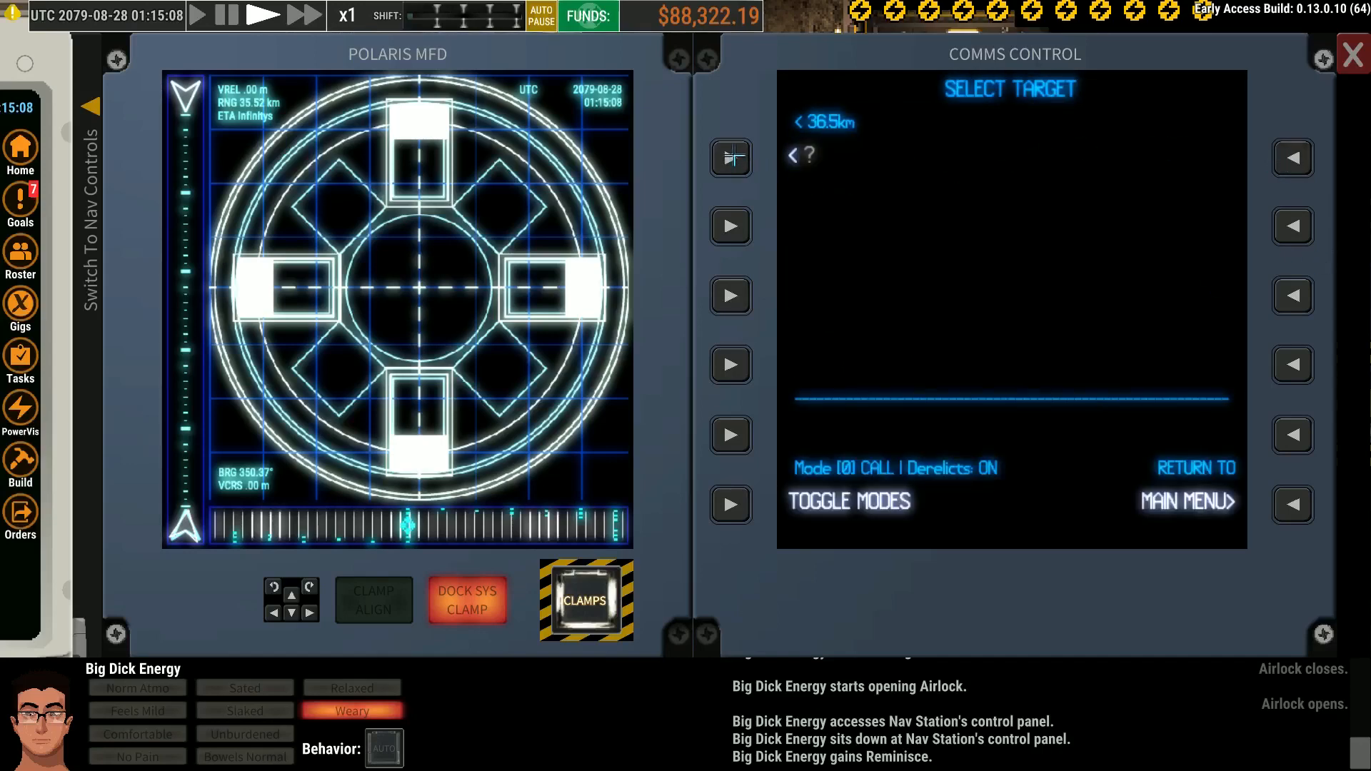
Switch to Comms Controls and connect with OKLG's automated response service
{"action": "left_click", "coordinate": [792, 155]}
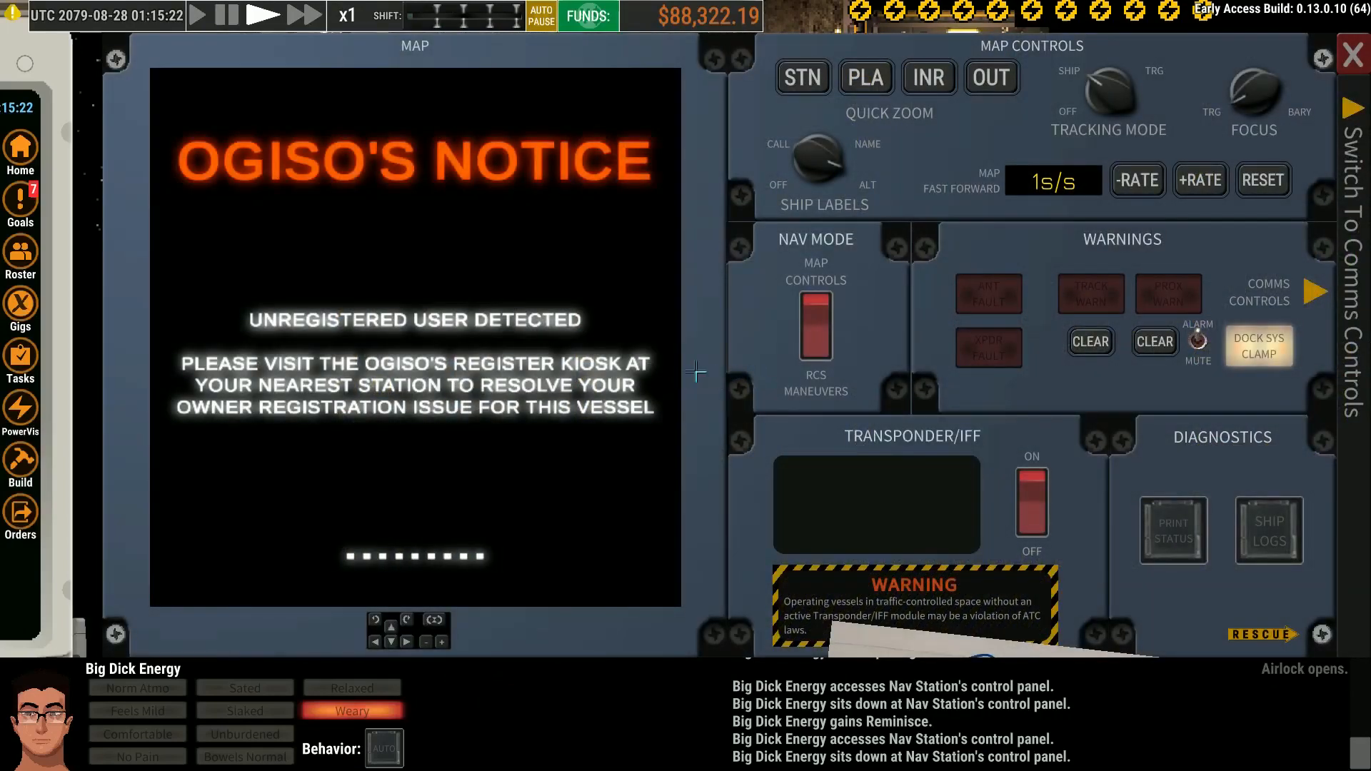
{"action": "left_click", "coordinate": [303, 14]}
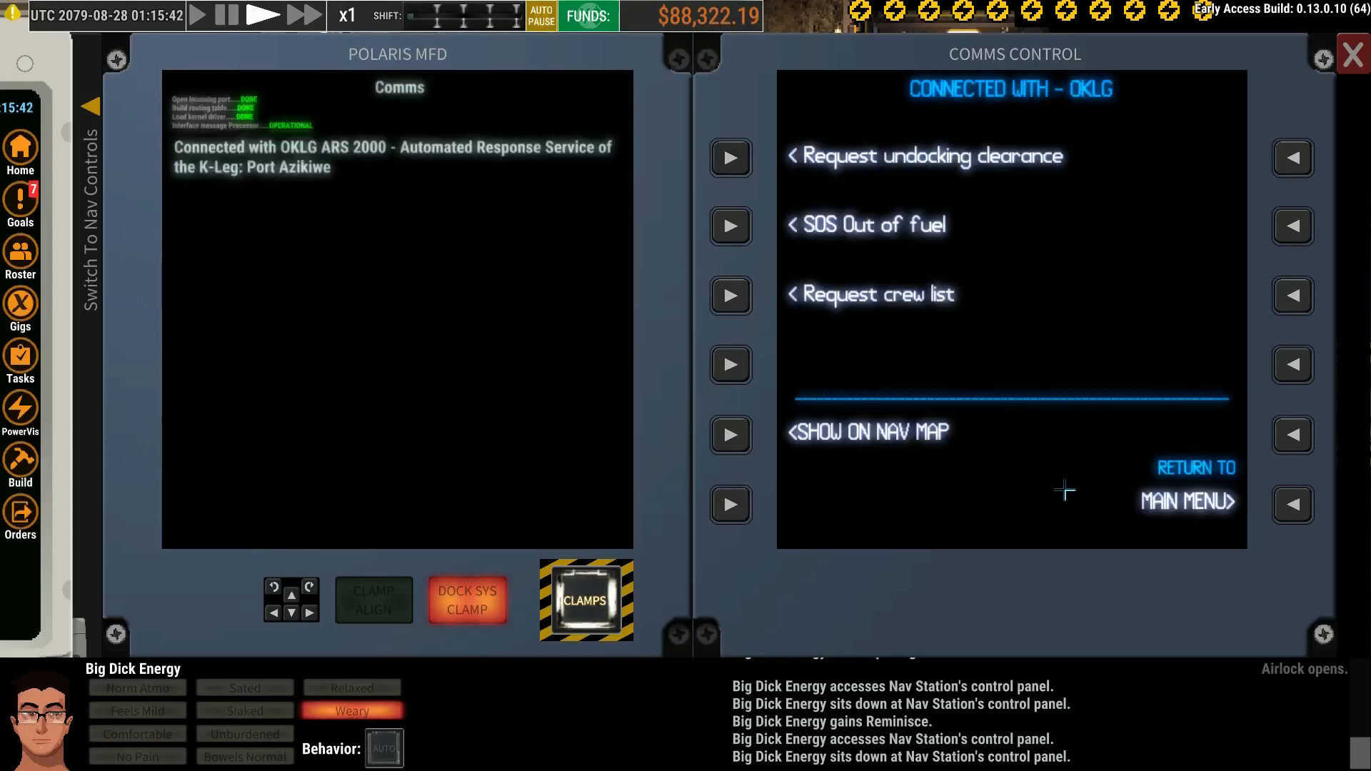
Request undocking clearance from OKLG, bringing up the unpaid fees sheet
{"action": "left_click", "coordinate": [1187, 486]}
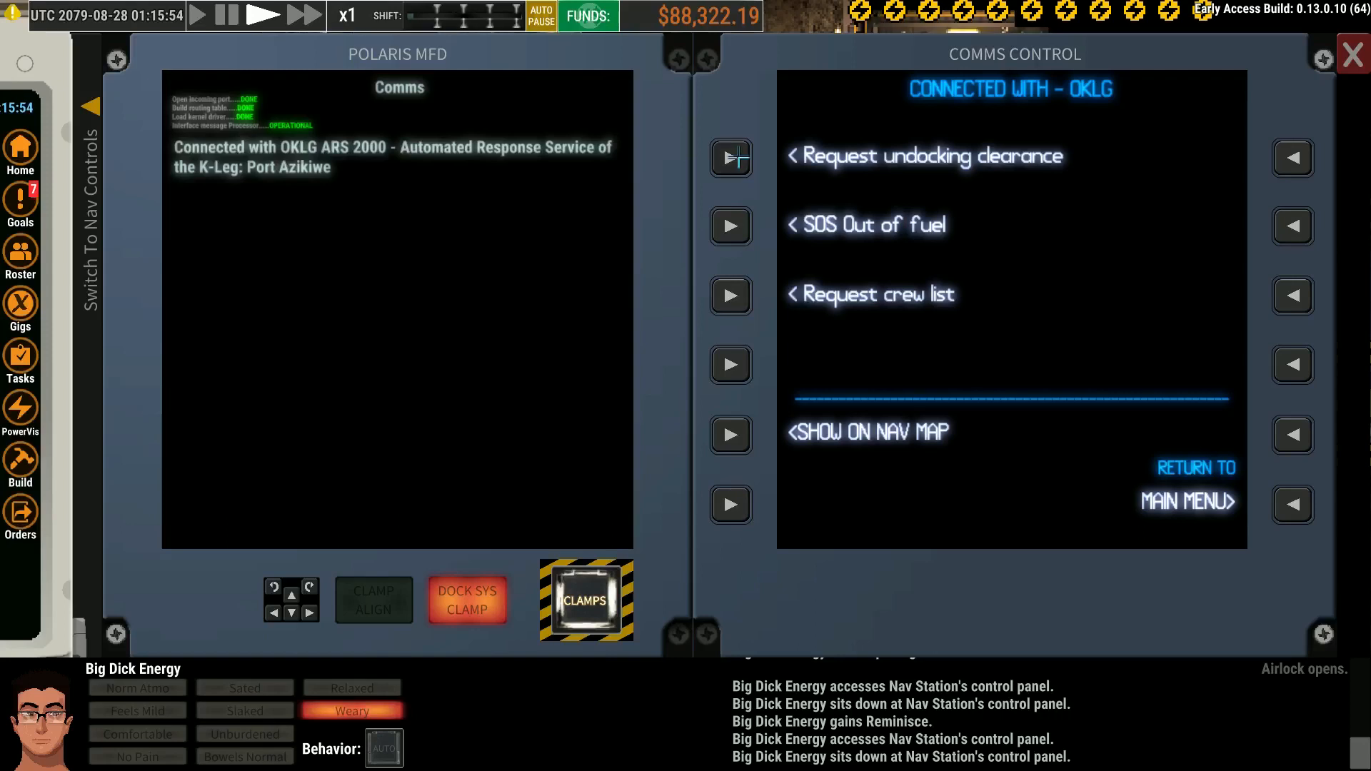
{"action": "left_click", "coordinate": [731, 158]}
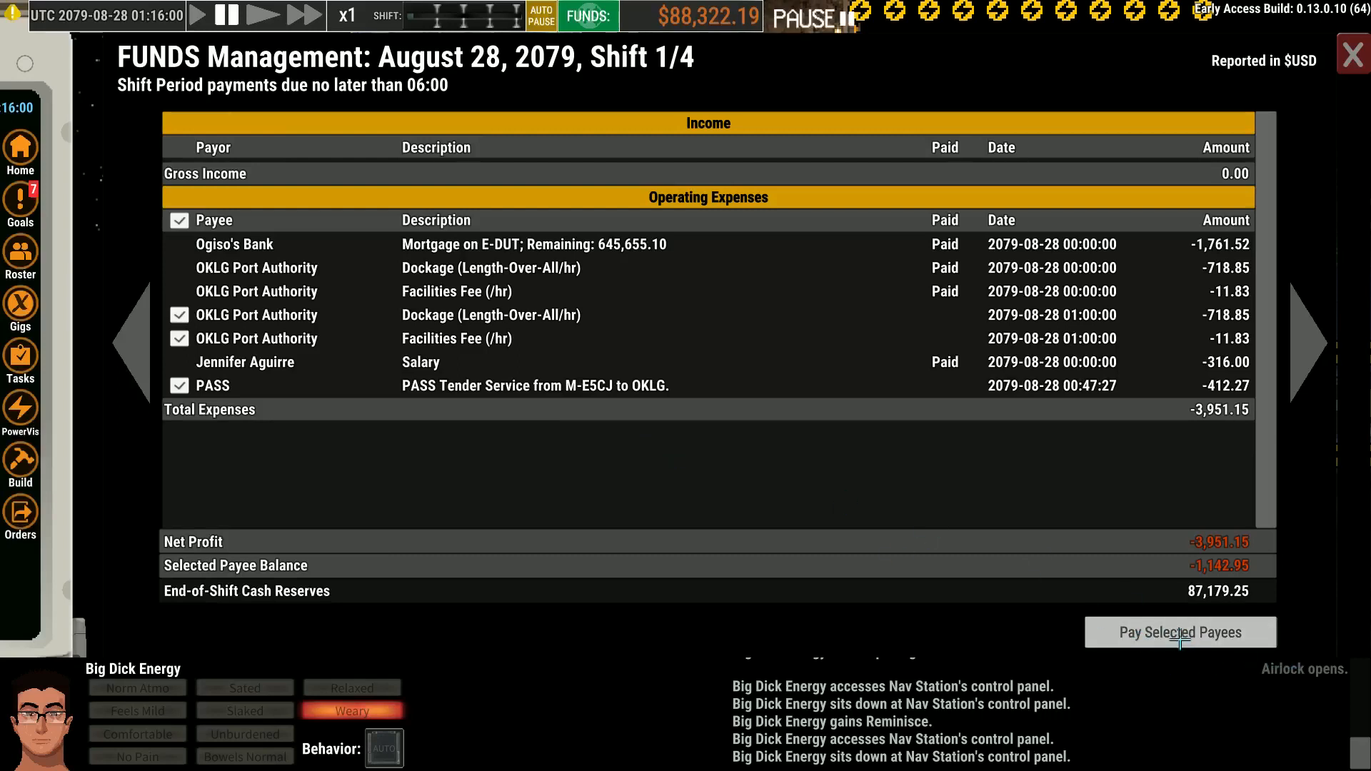
Pay the checked OKLG dockage, facilities fee and PASS tender charges
{"action": "left_click", "coordinate": [1178, 631]}
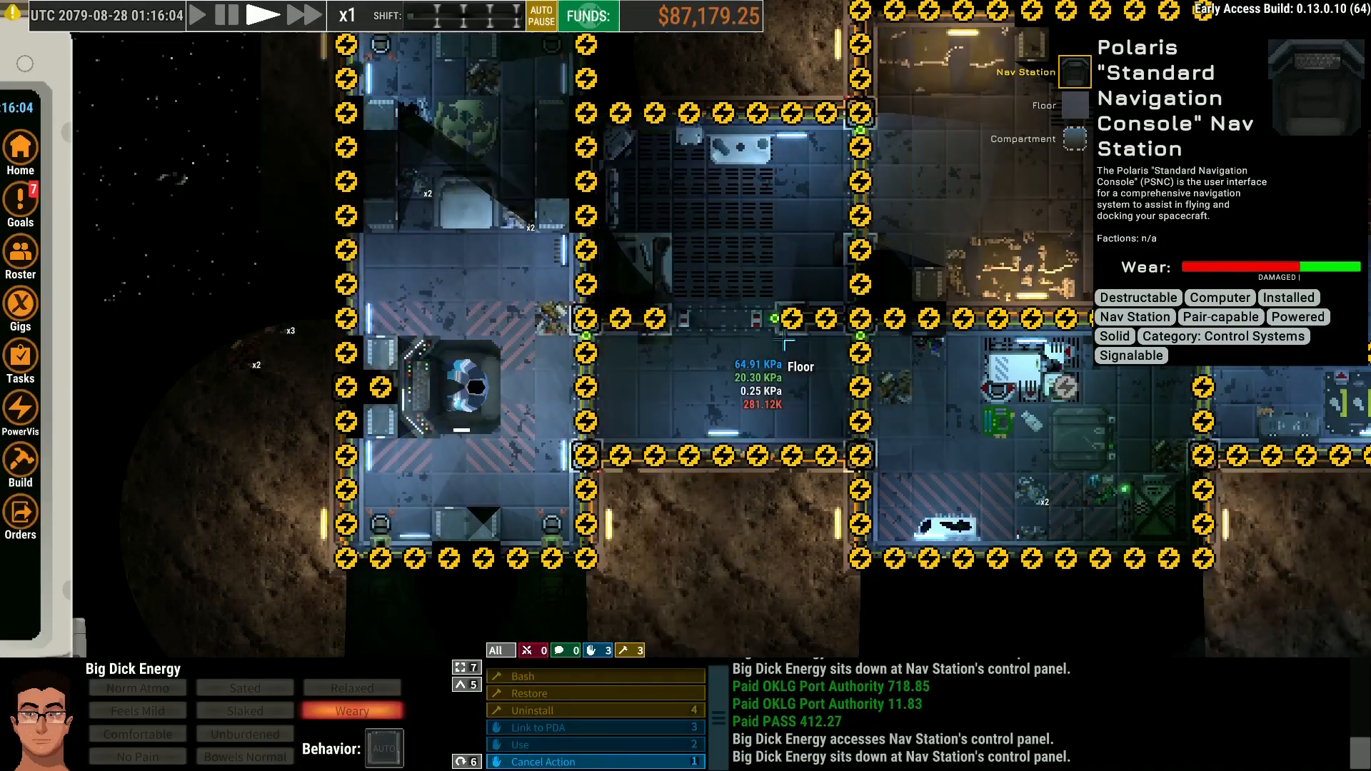
Return to the Nav Station's Comms Controls and call OKLG to undock
{"action": "left_click", "coordinate": [520, 744]}
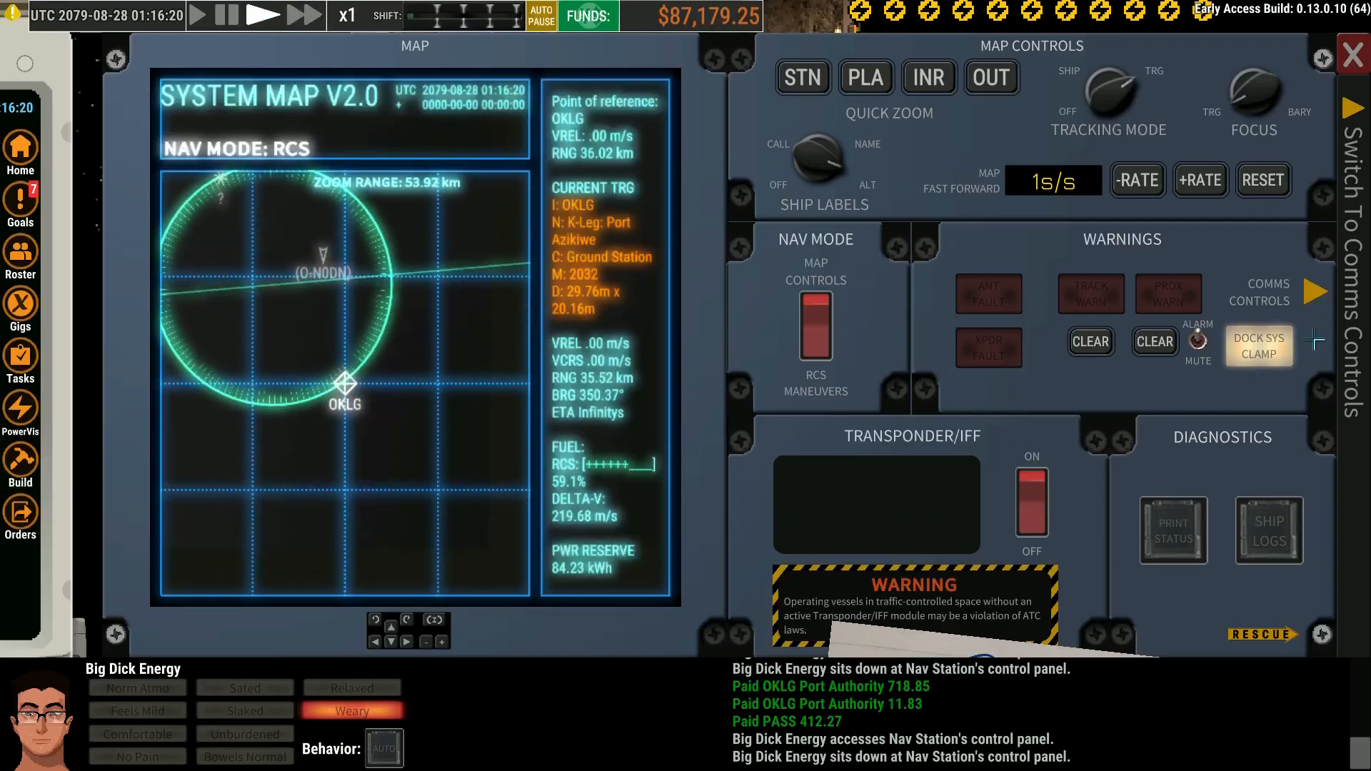
{"action": "left_click", "coordinate": [1313, 291]}
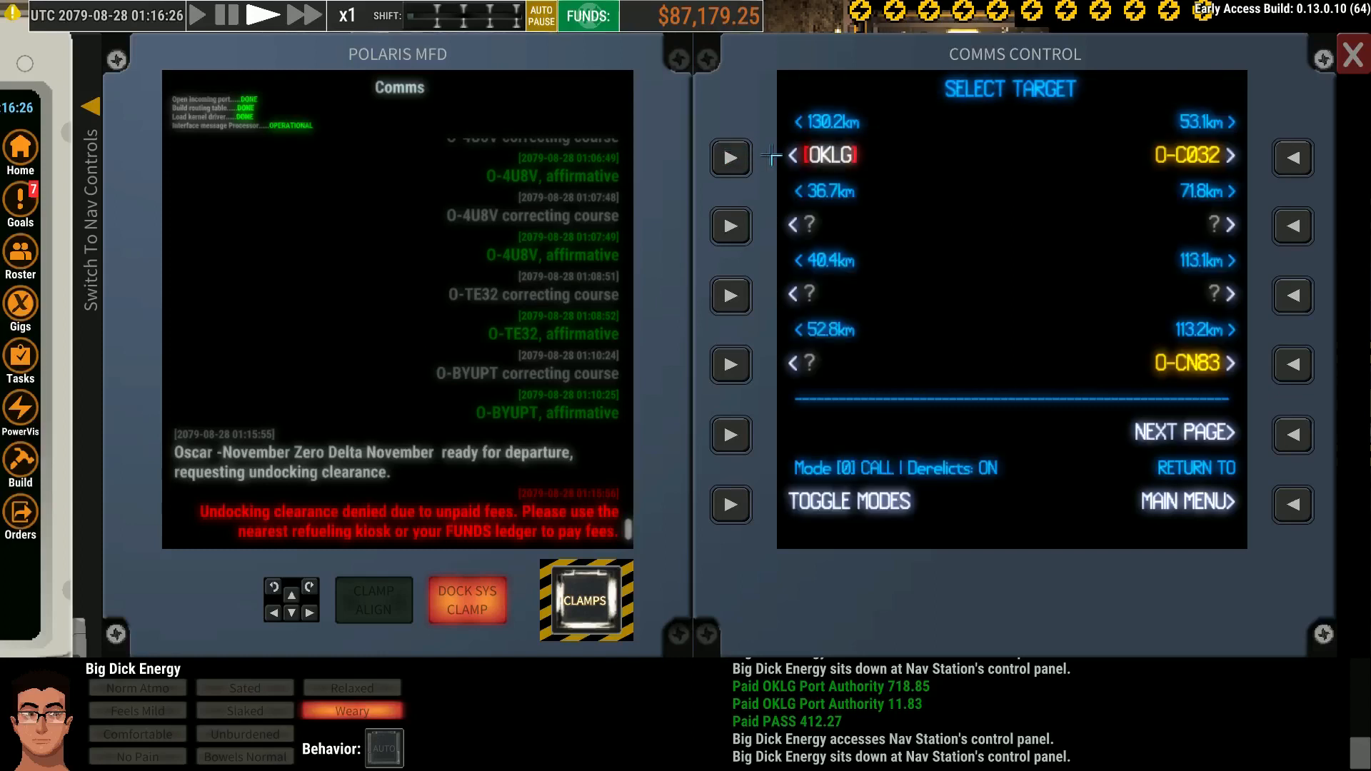
{"action": "left_click", "coordinate": [731, 157]}
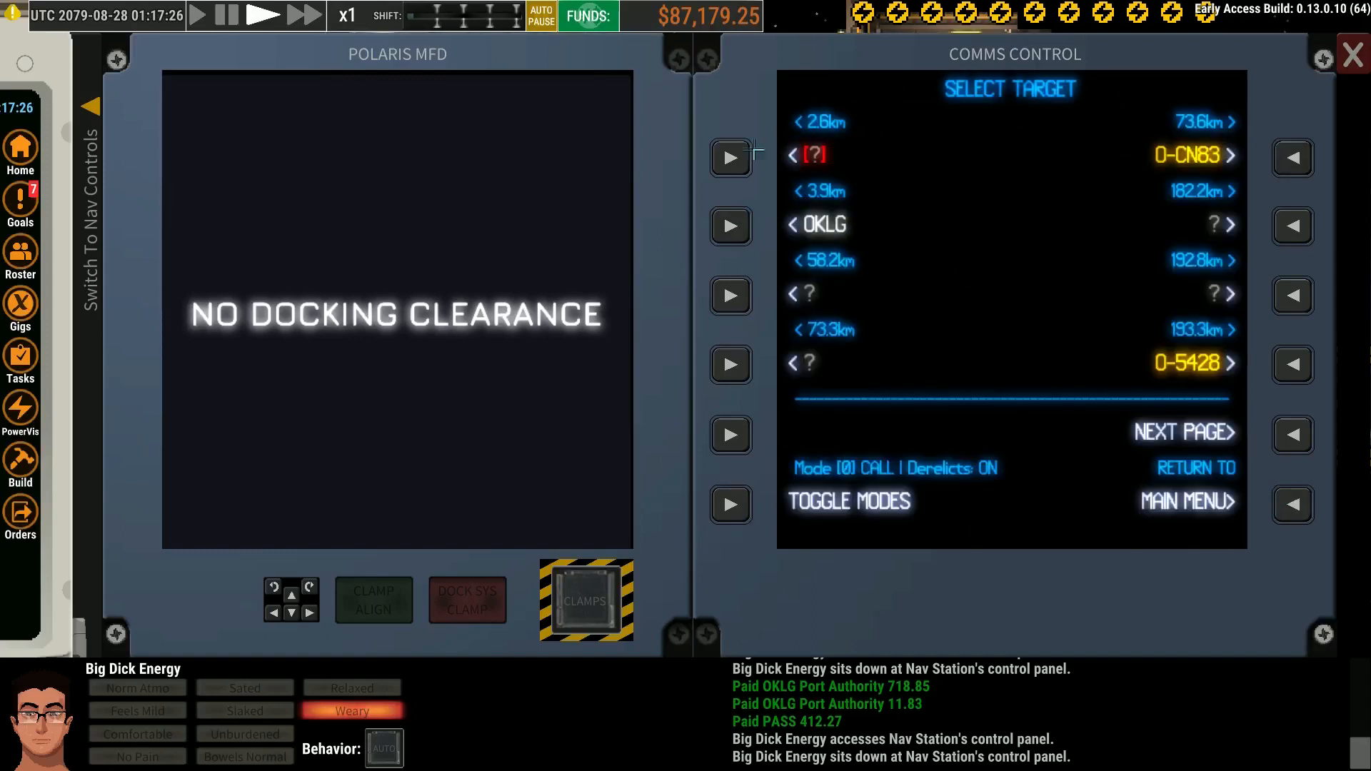
Contact the nearby vessel, dock with M-E5CJ Injurious Falsehood, and return to the ship layout view
{"action": "left_click", "coordinate": [729, 159]}
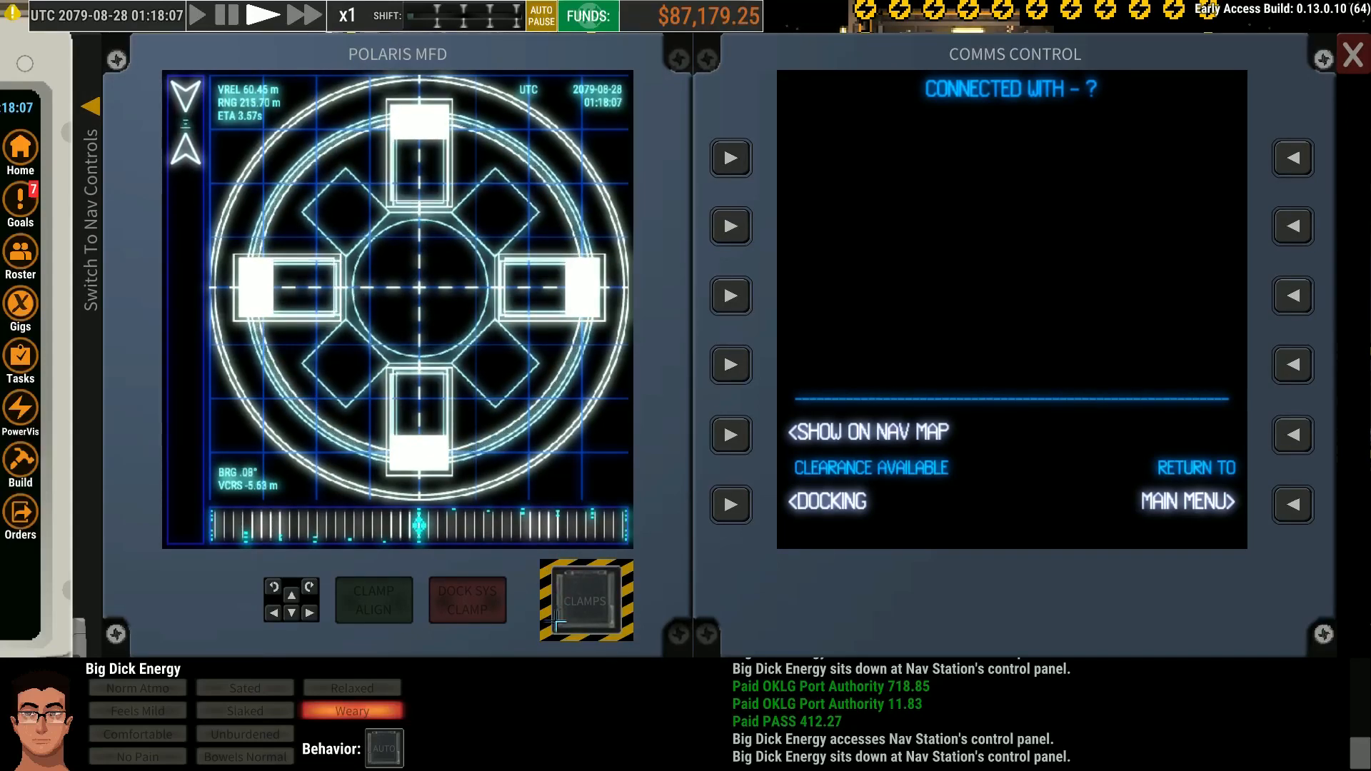
{"action": "left_click", "coordinate": [373, 600]}
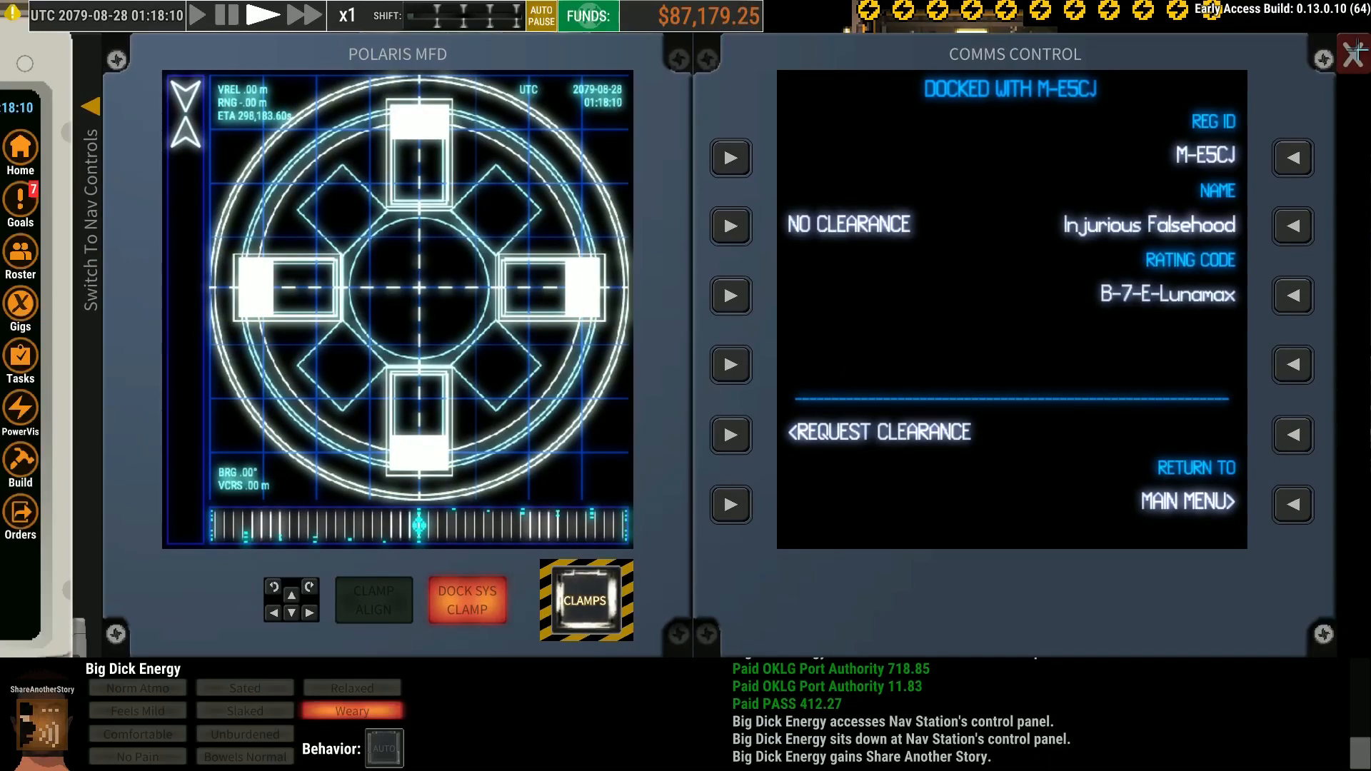
{"action": "left_click", "coordinate": [1352, 54]}
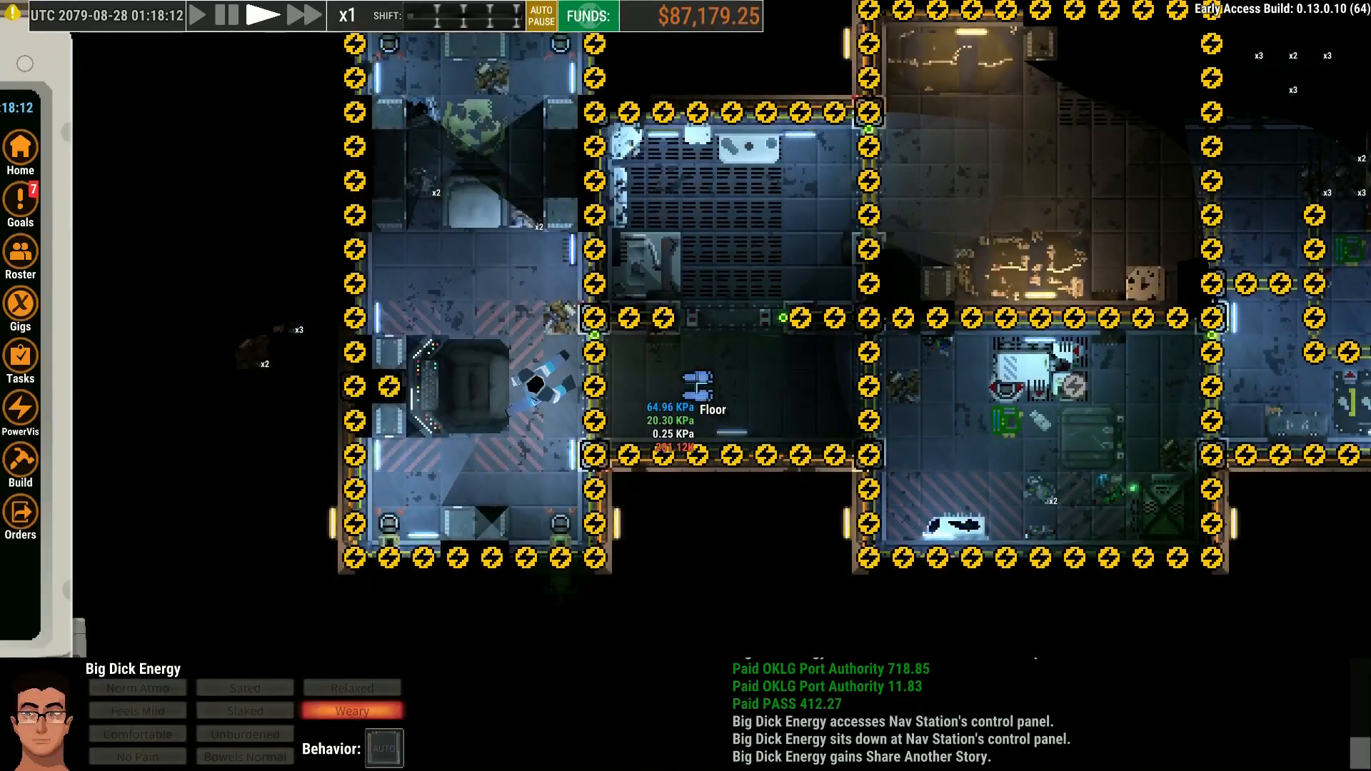